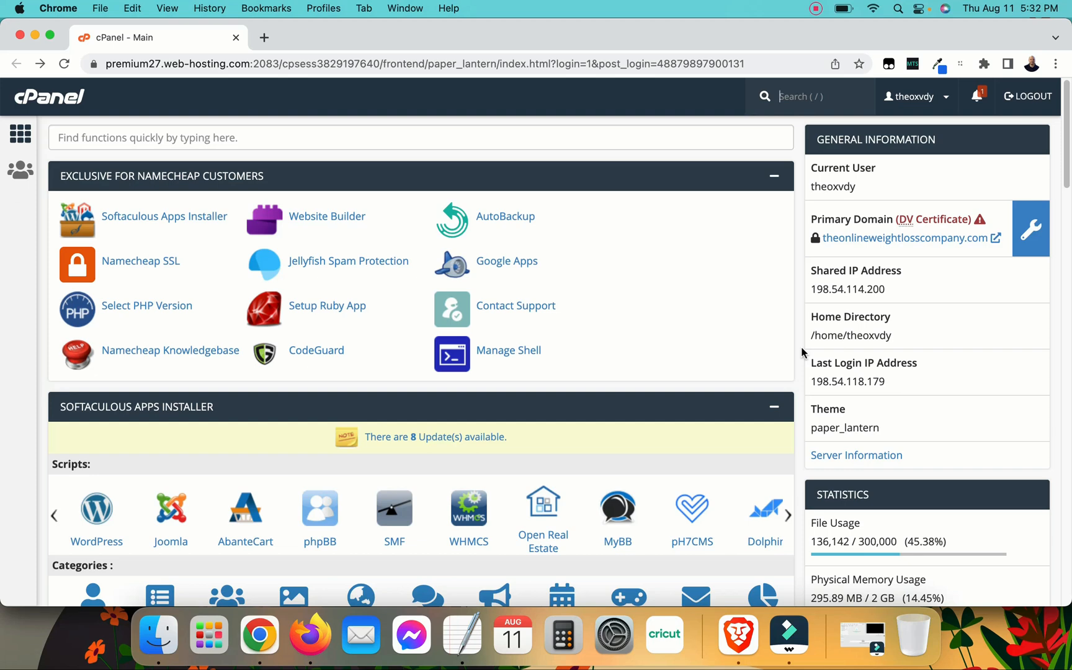
mouse_move(97, 510)
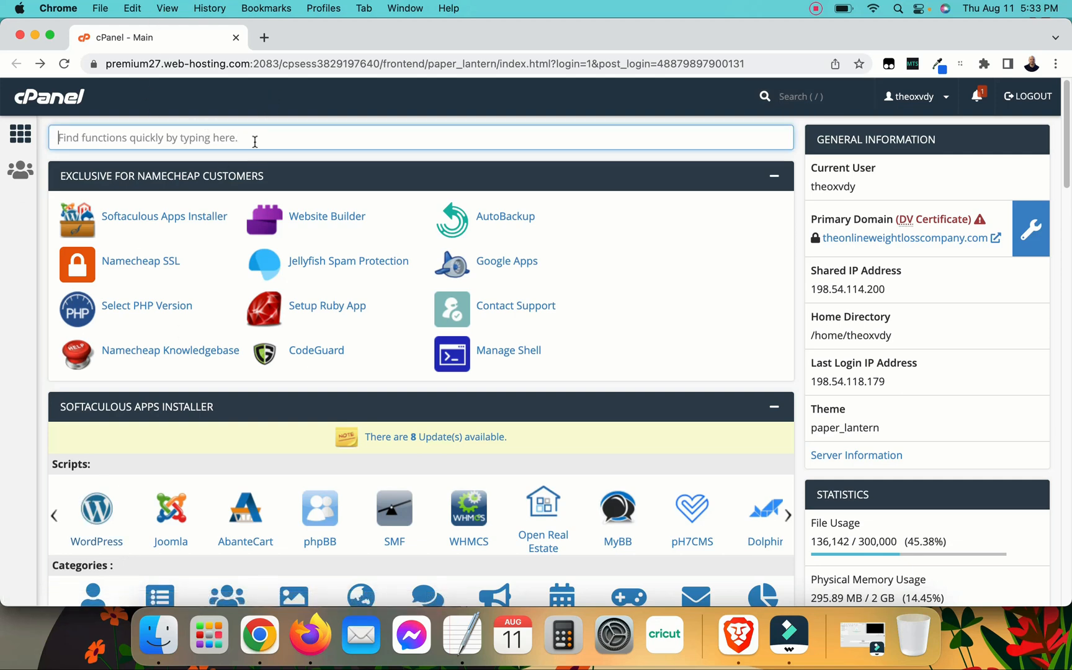
- Search the cPanel page for 'wordp' to locate the WordPress installer, then close the find bar
text(word)
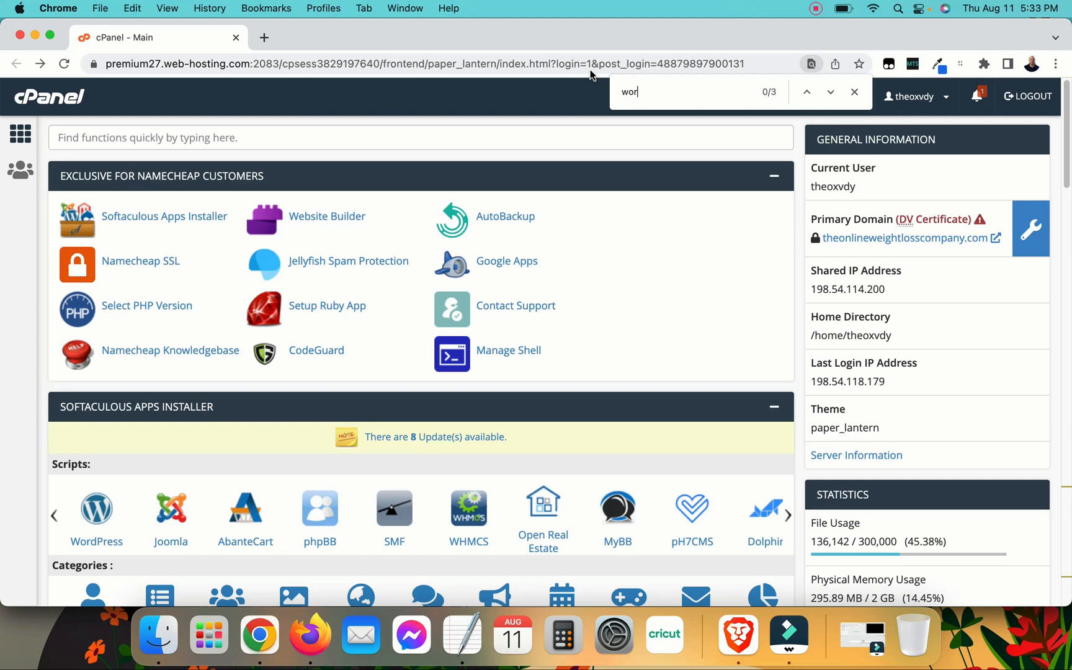
text(dp)
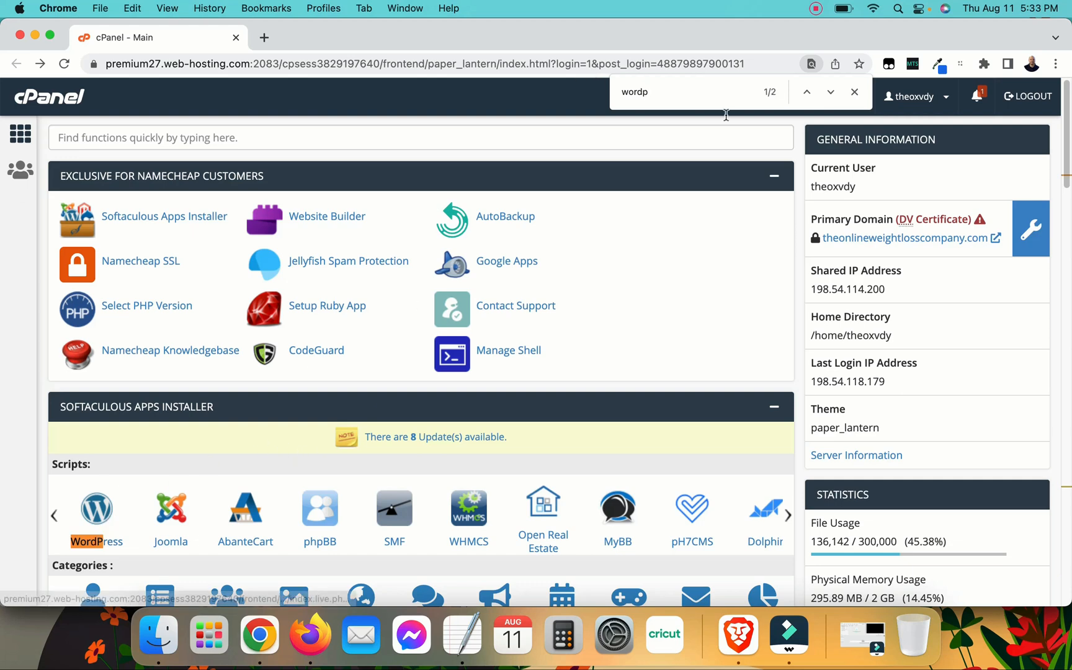
click(853, 92)
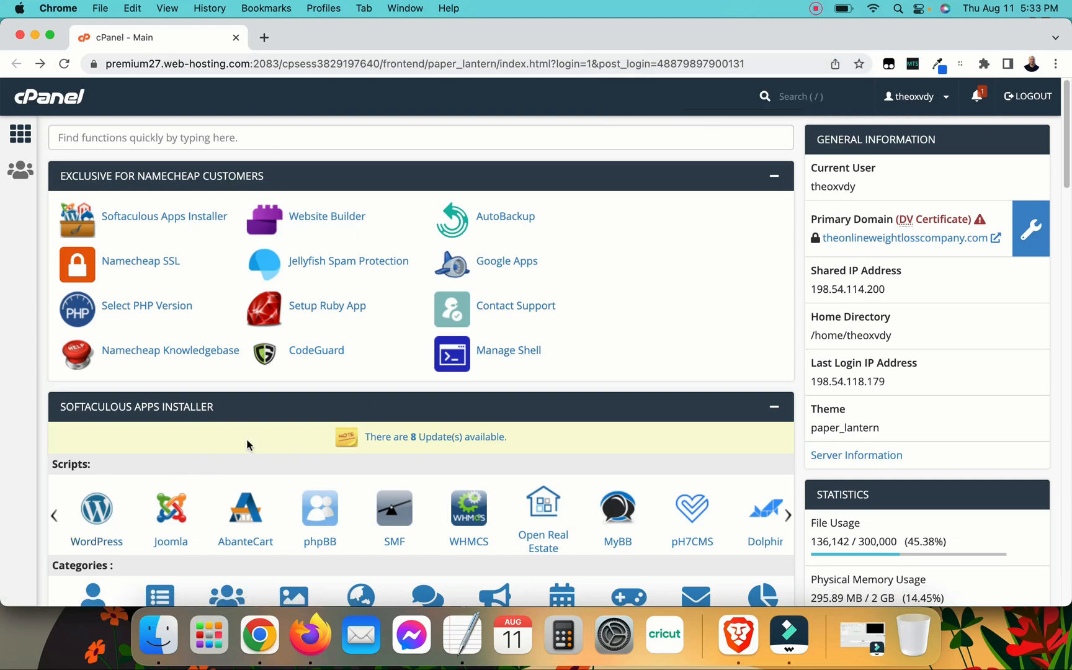
mouse_move(97, 508)
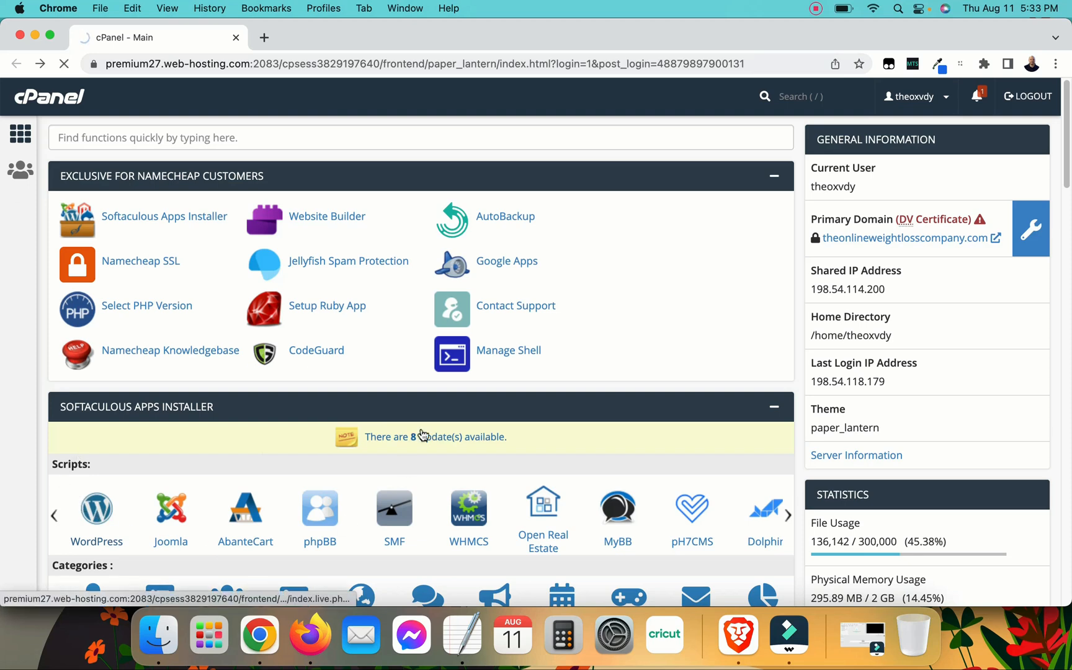
- Open the WordPress installations list and check the dietnewswire.com row
click(97, 509)
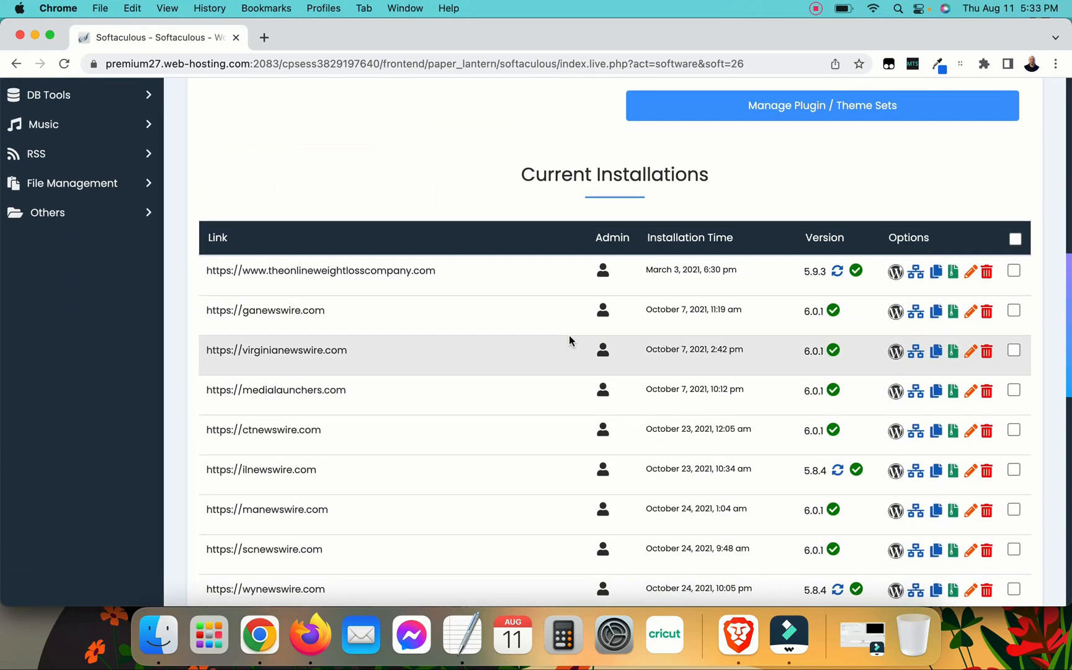
mouse_move(607, 219)
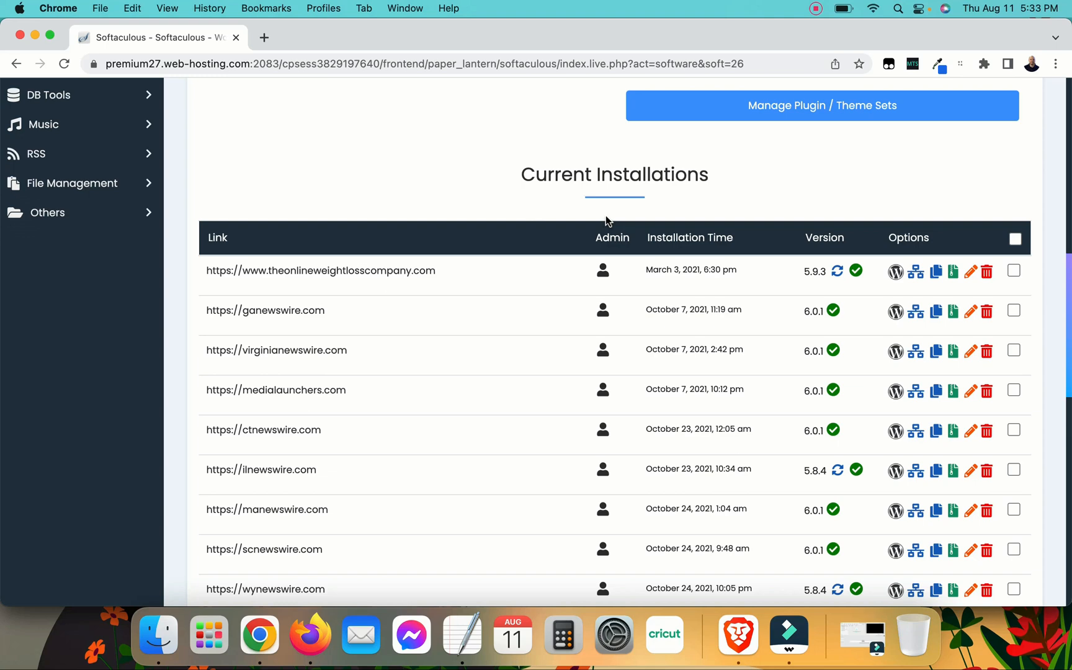
scroll(down, 3)
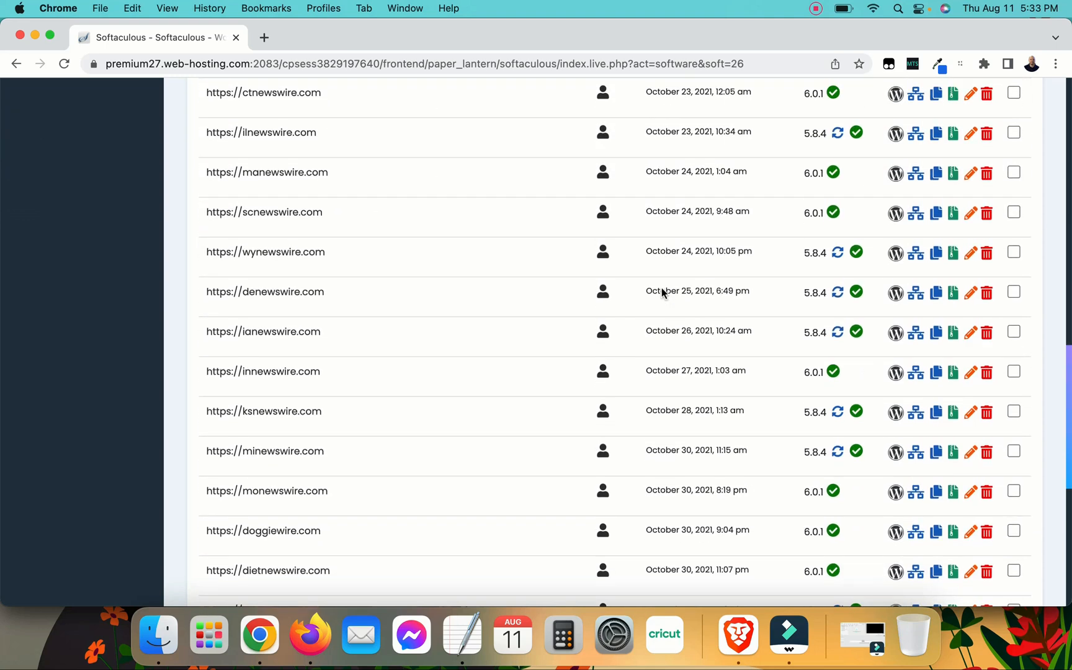
scroll(down, 3)
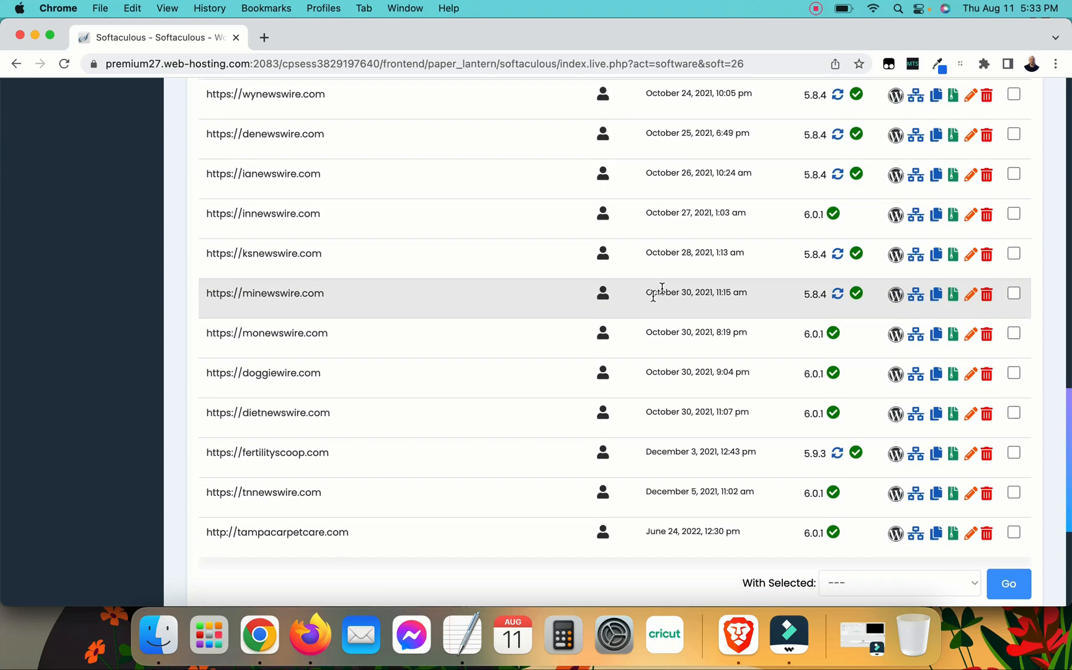
mouse_move(649, 426)
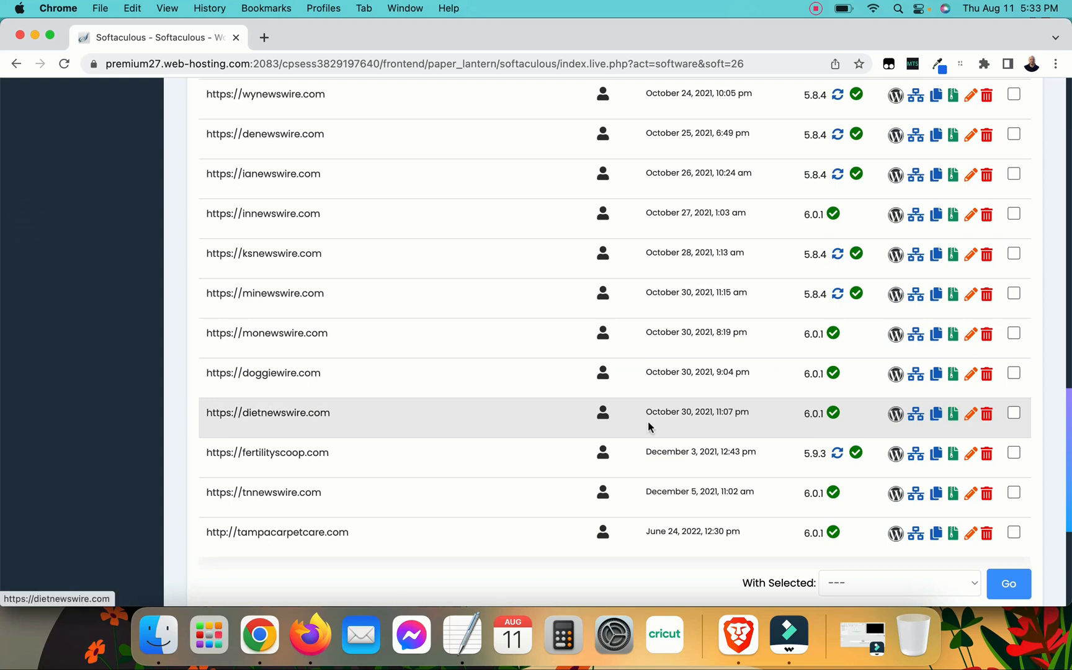
click(1013, 413)
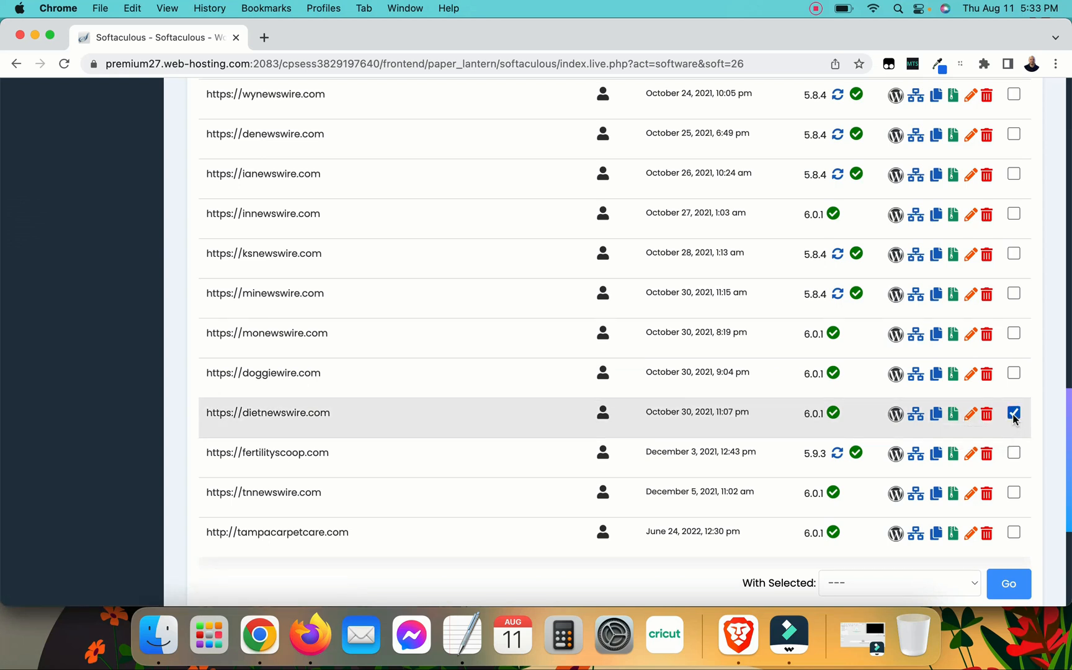
- With dietnewswire.com checked, set the With Selected action to Remove Completely
click(1013, 411)
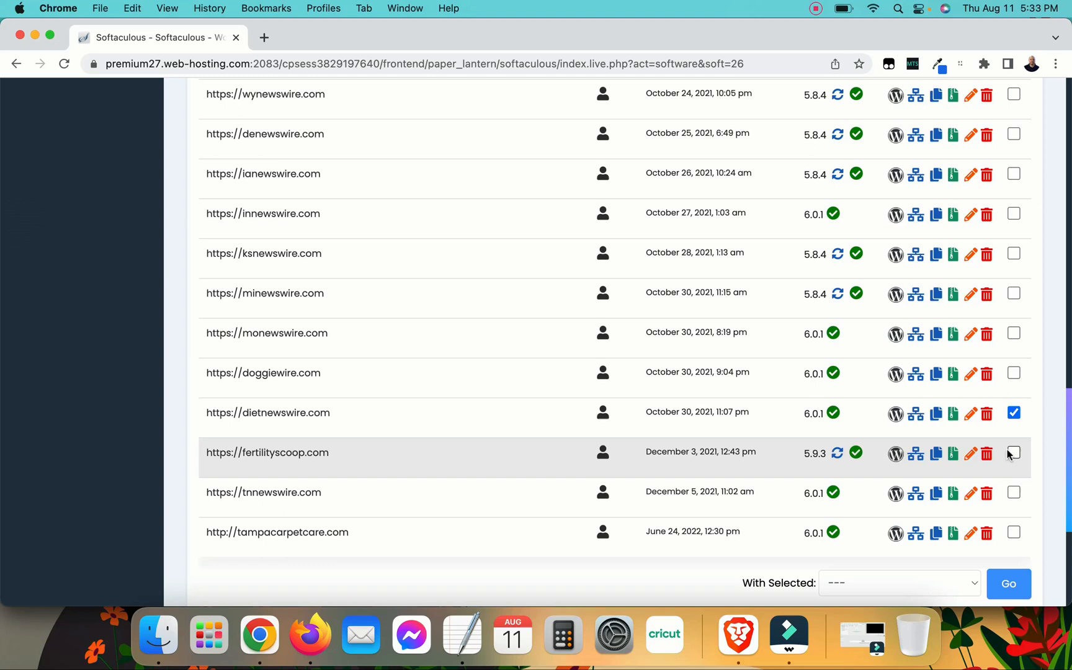
scroll(down, 3)
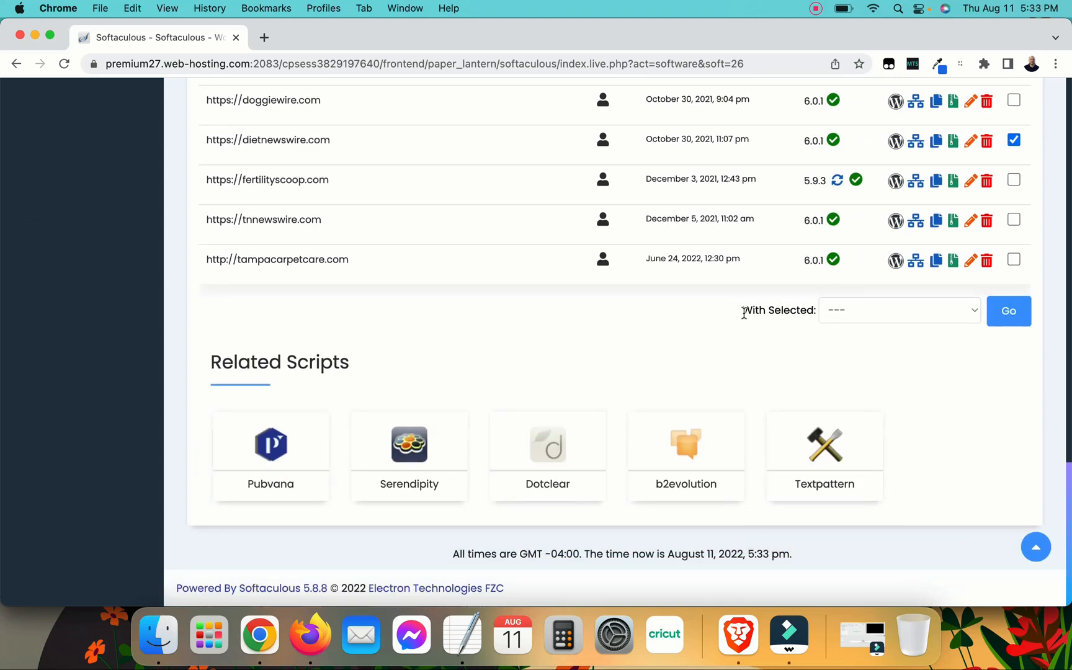
mouse_move(850, 319)
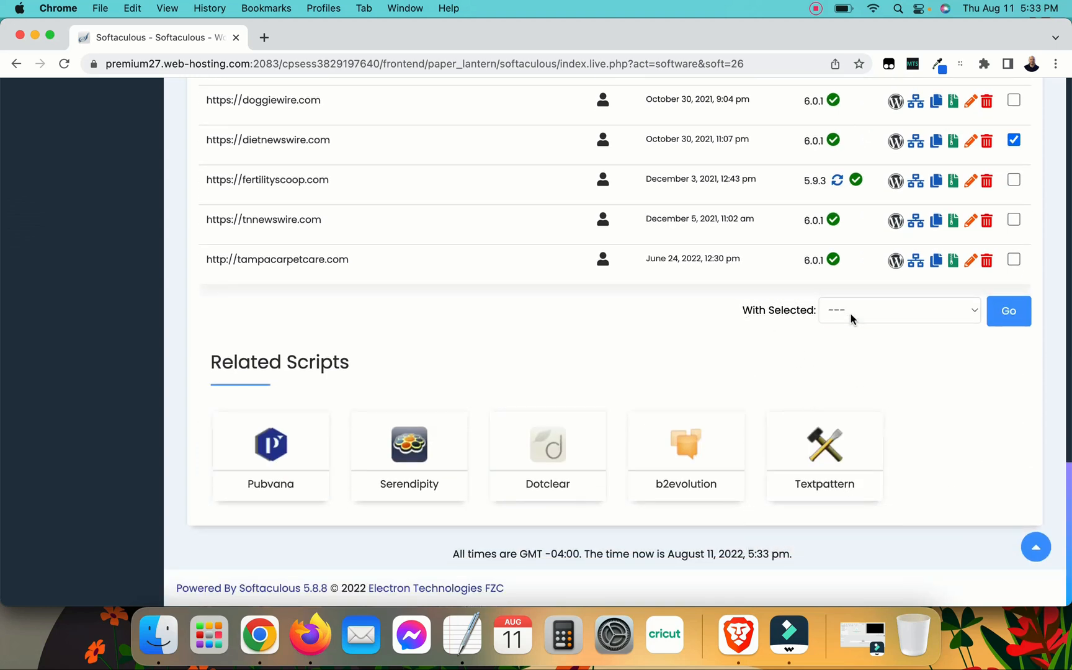
click(897, 310)
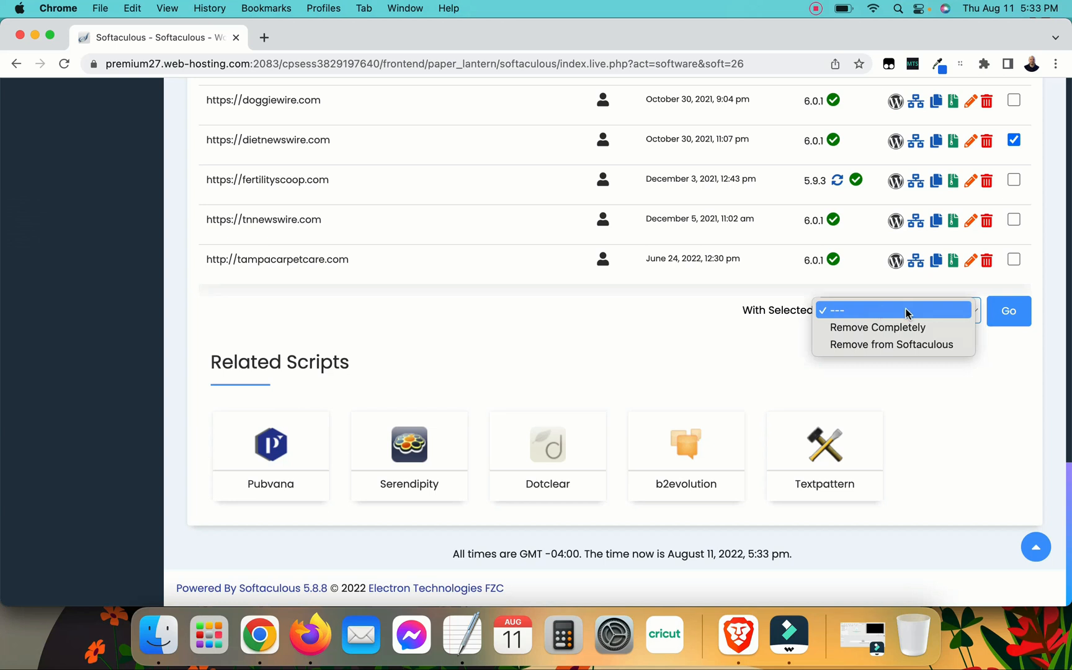
mouse_move(888, 326)
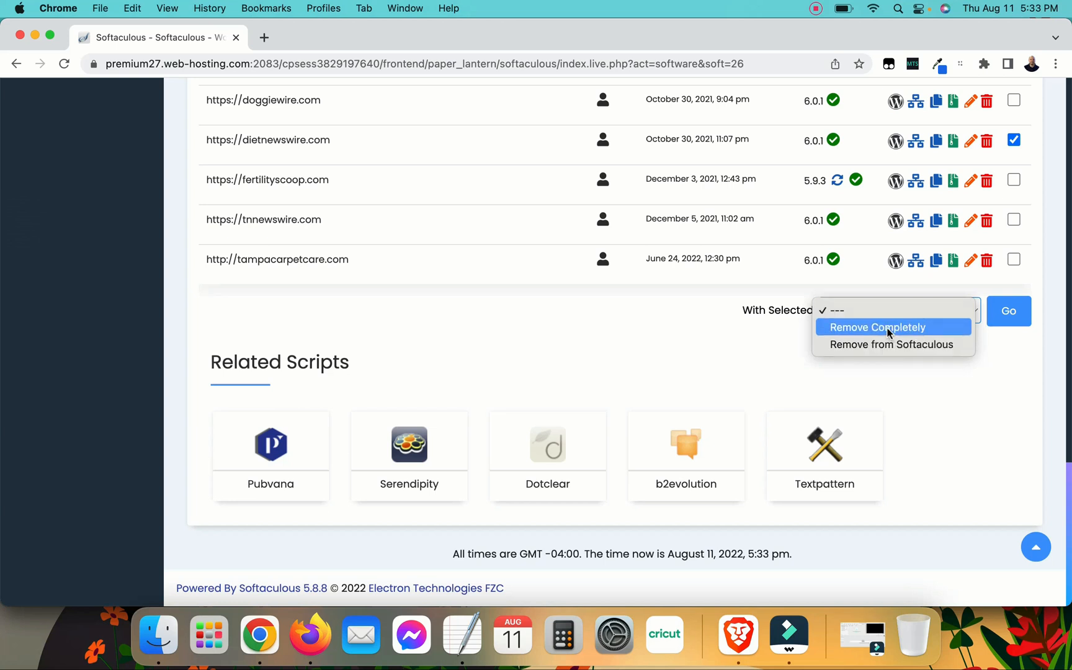
click(876, 326)
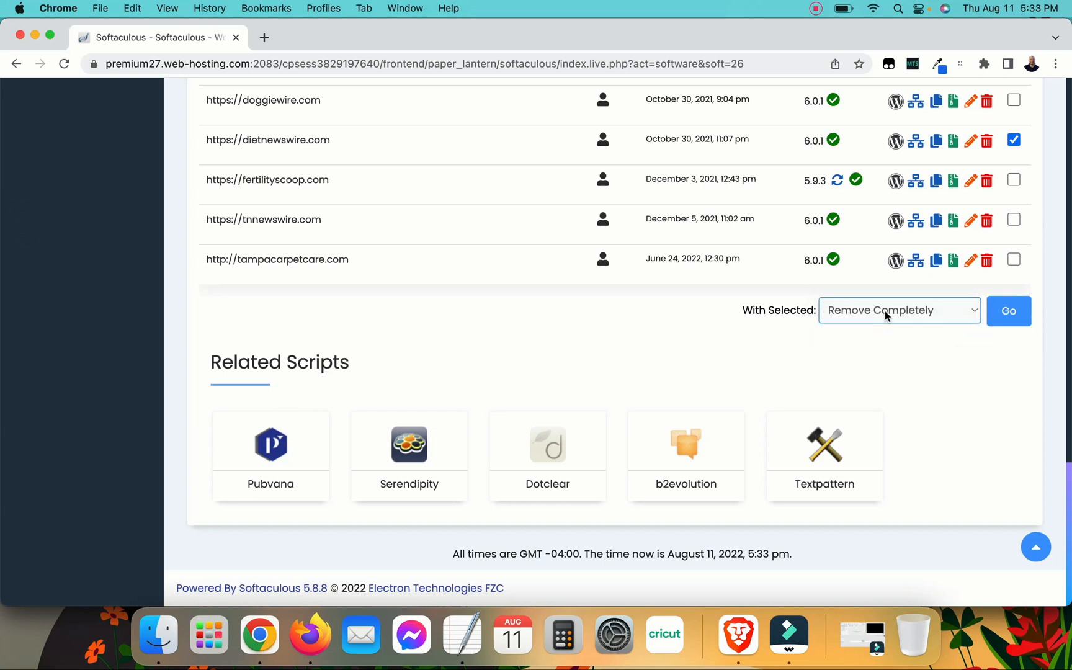
click(898, 310)
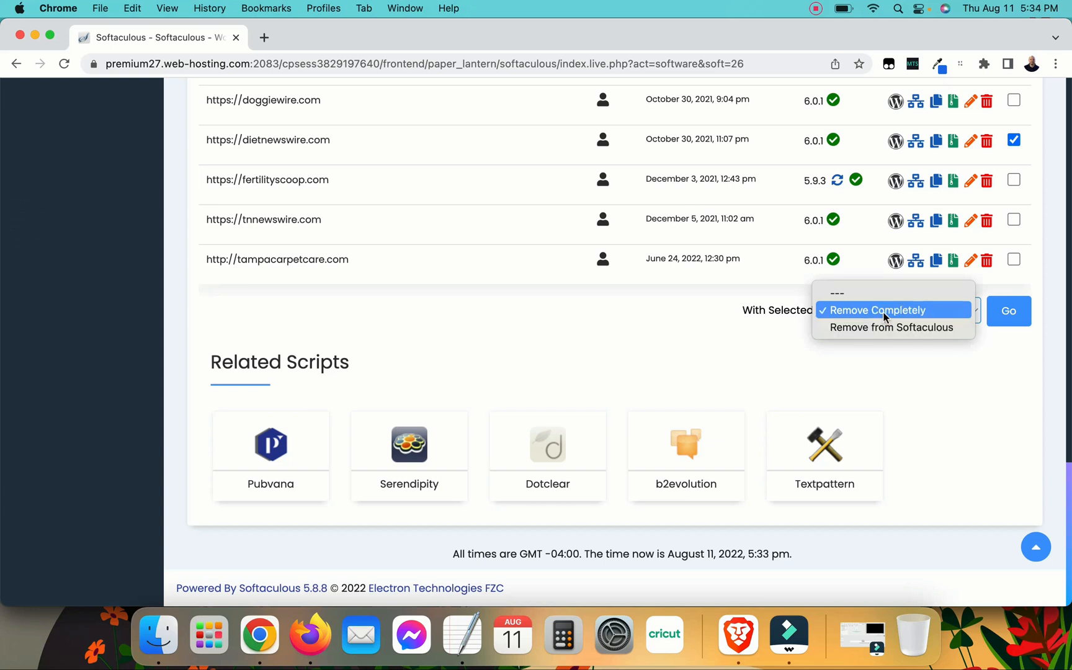
mouse_move(877, 368)
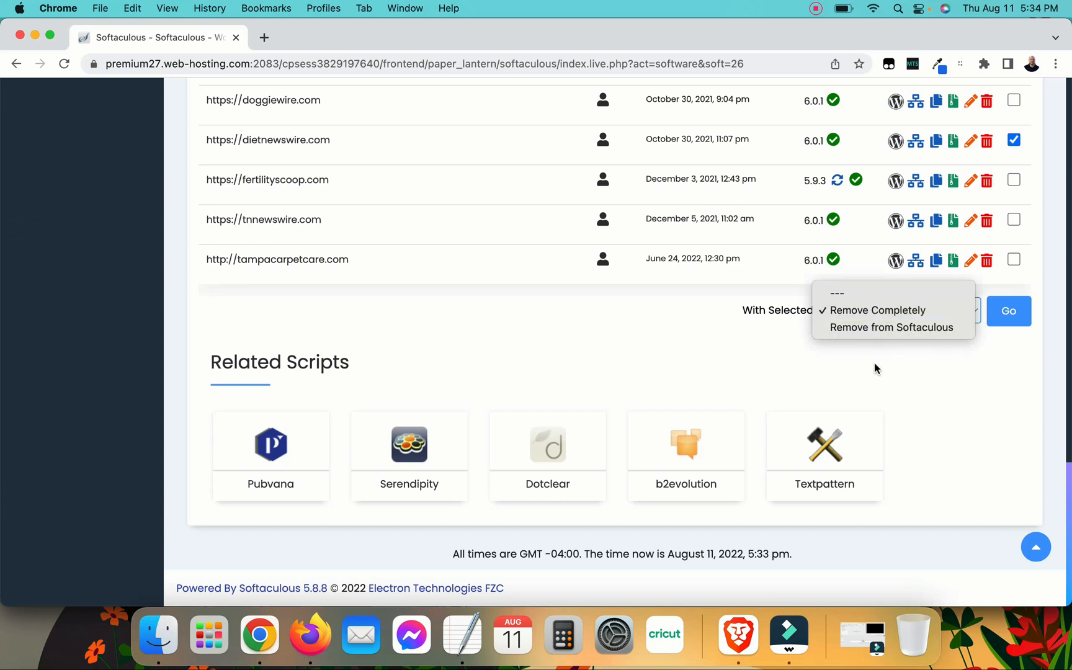
click(875, 310)
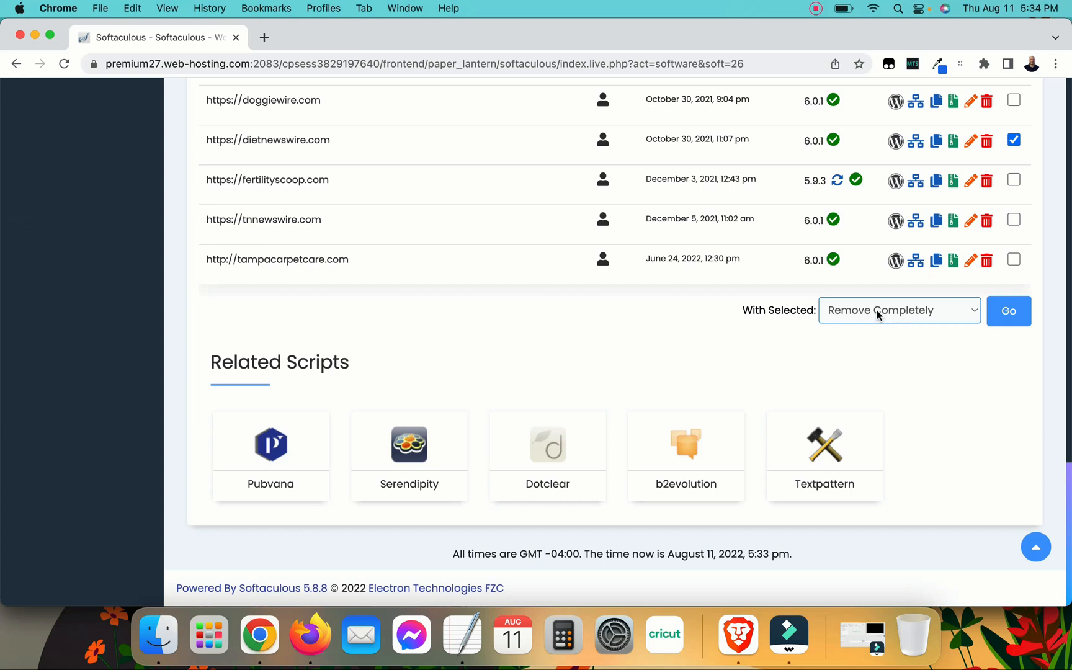
mouse_move(1036, 329)
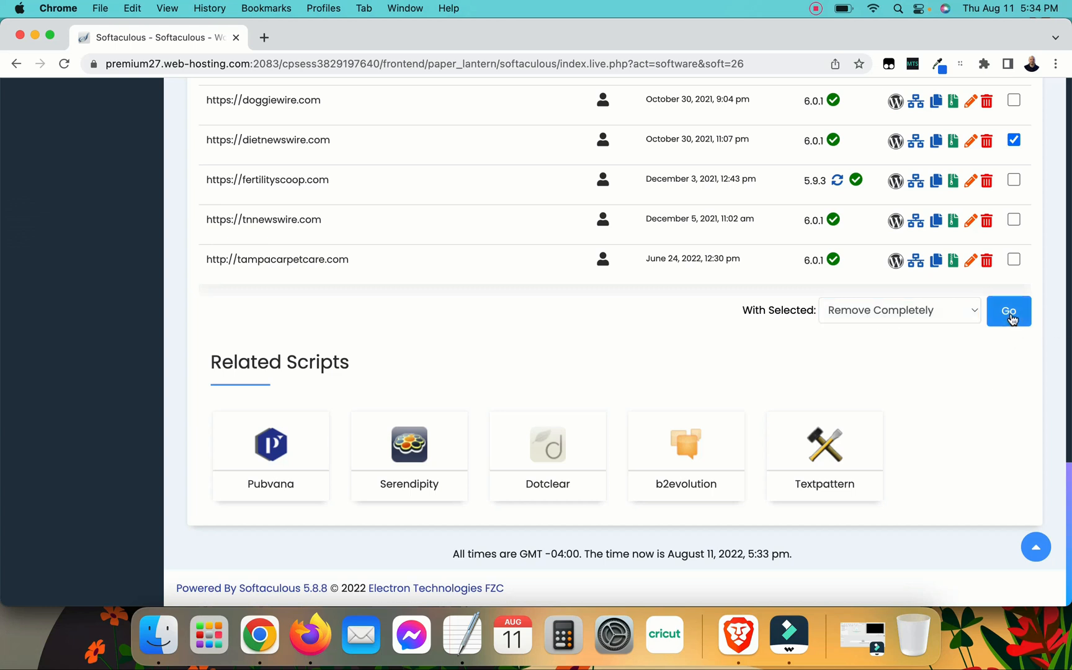
- Run the removal with Go and confirm the irreversible deletion in the browser dialog
click(1008, 310)
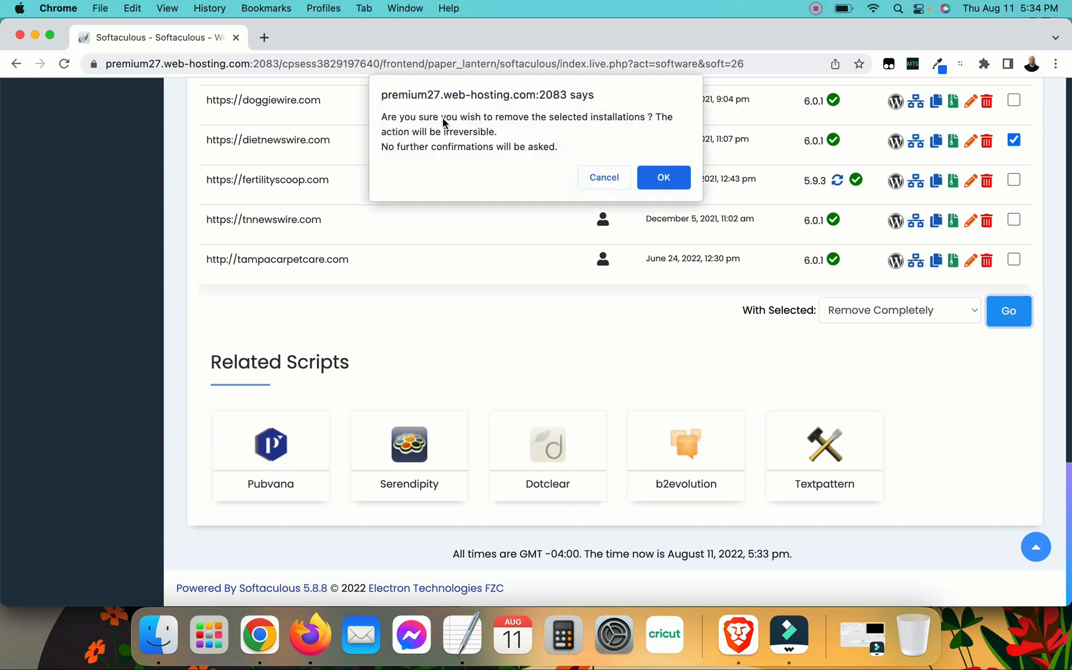
mouse_move(454, 144)
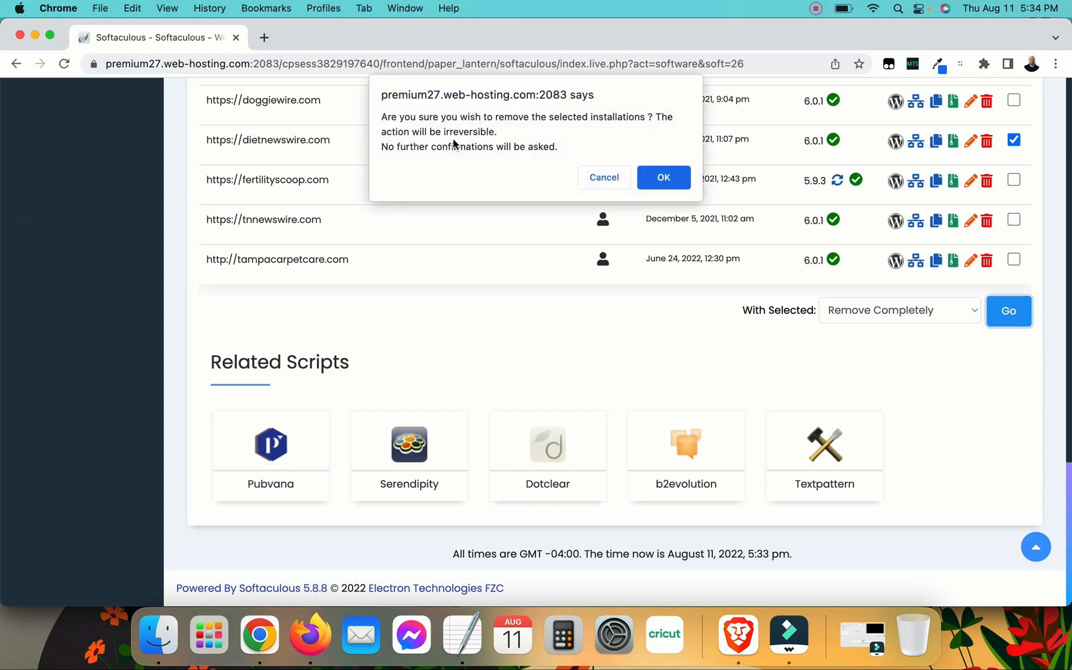
mouse_move(646, 171)
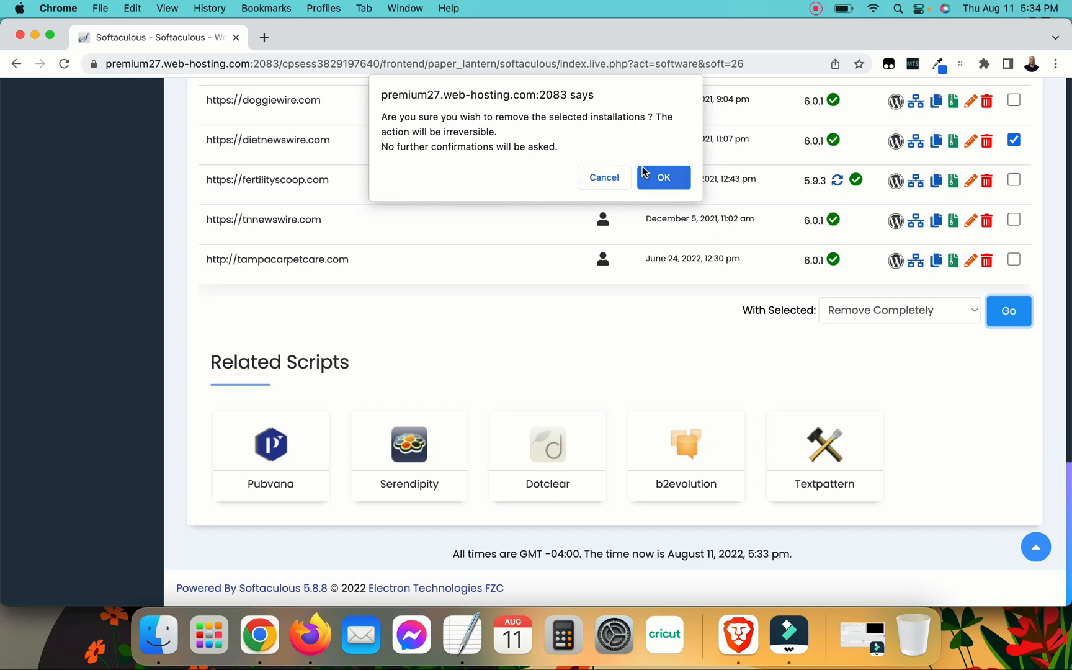
mouse_move(732, 268)
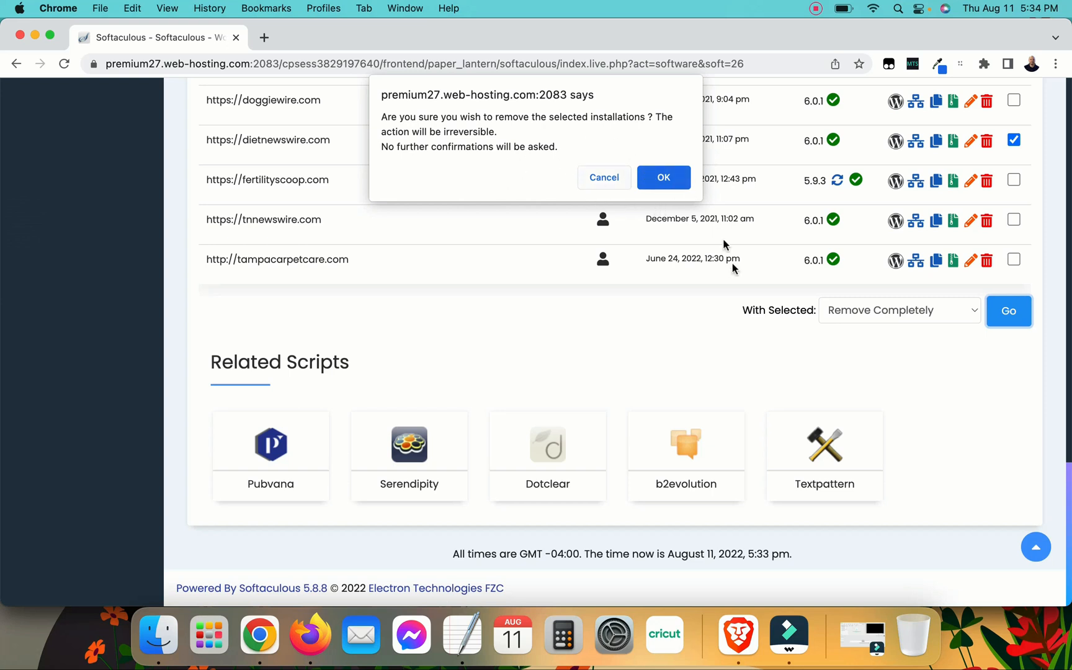
mouse_move(709, 191)
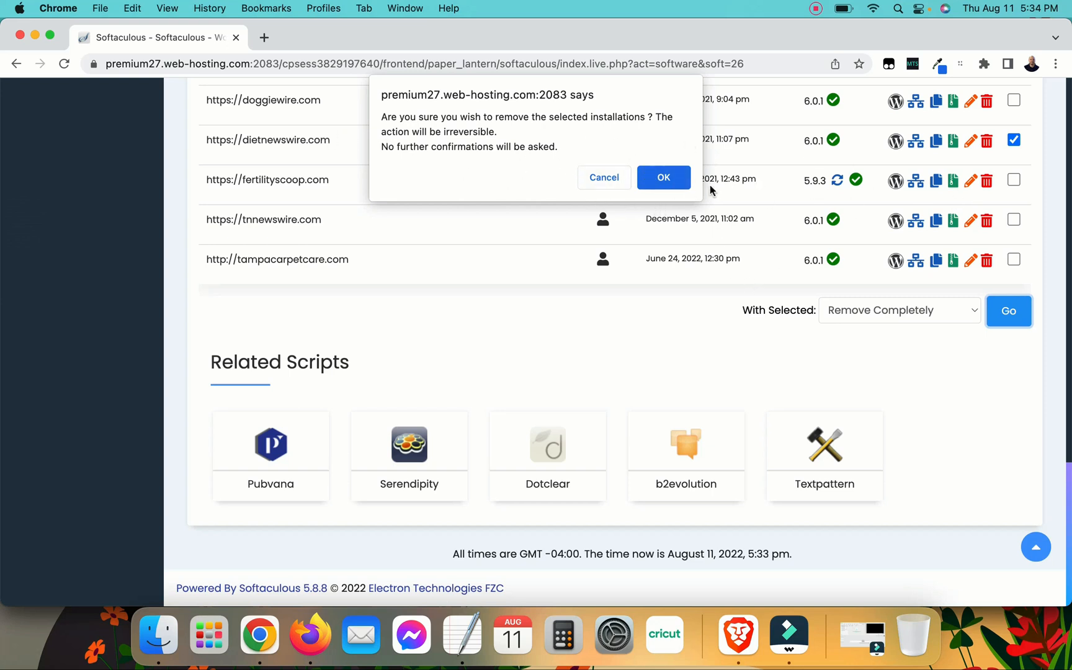
mouse_move(709, 186)
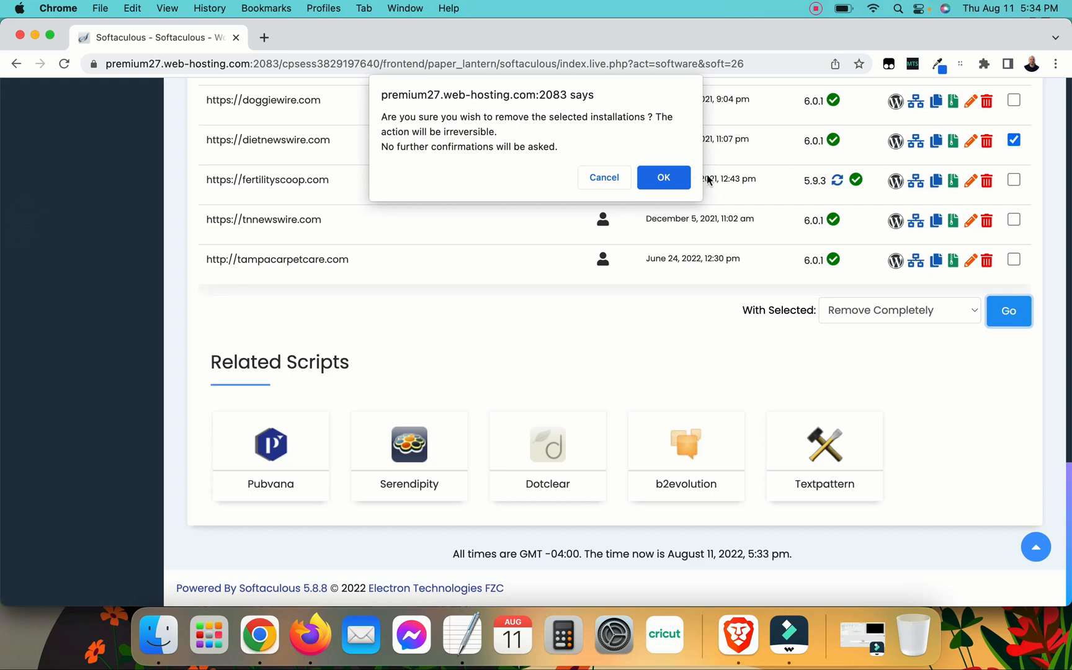
mouse_move(662, 178)
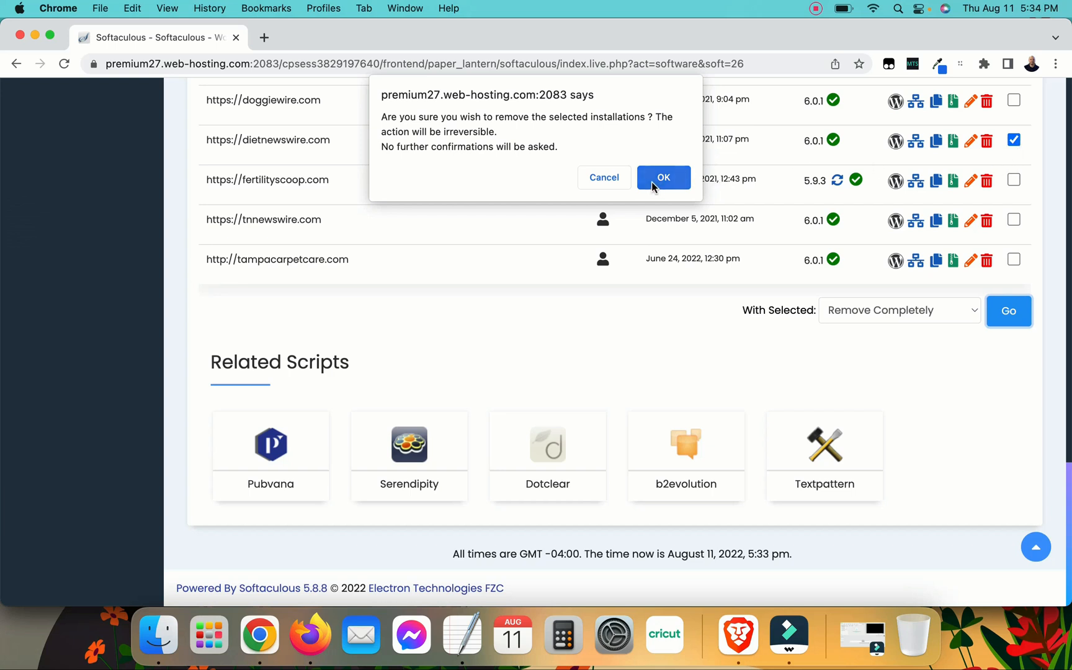
mouse_move(661, 195)
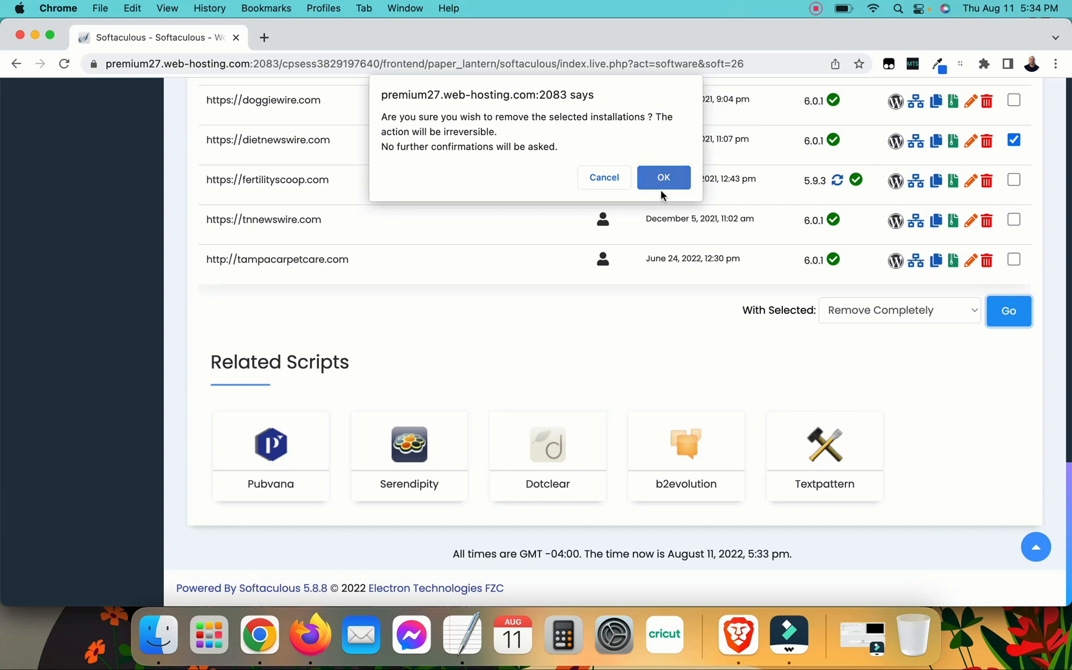
click(662, 178)
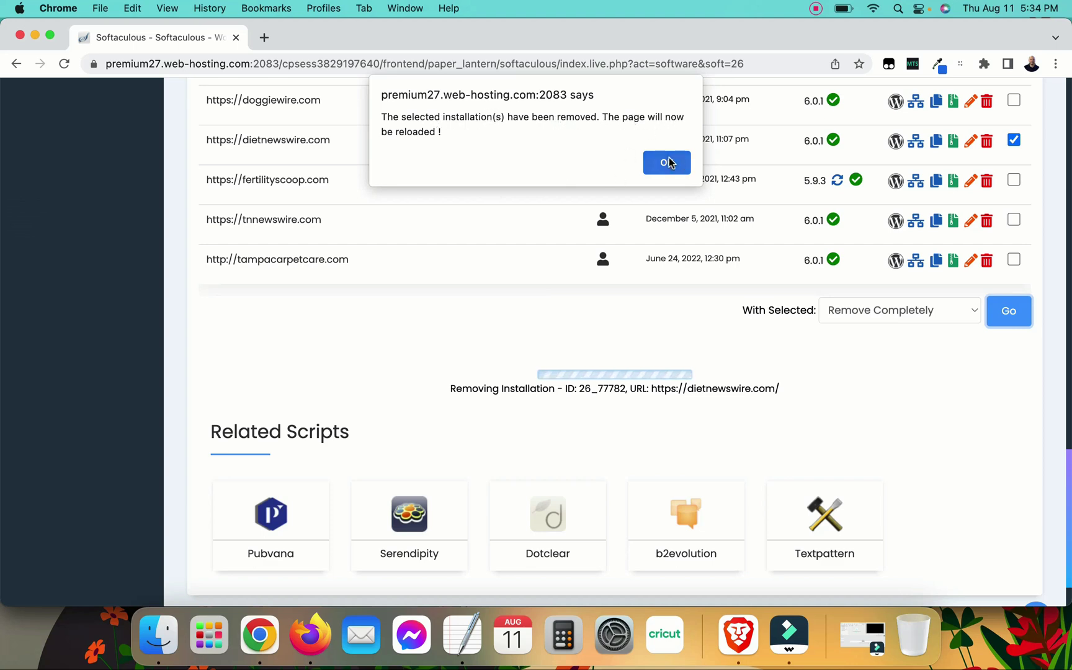
- Acknowledge the removal notice and review the reloaded list without dietnewswire.com
click(666, 162)
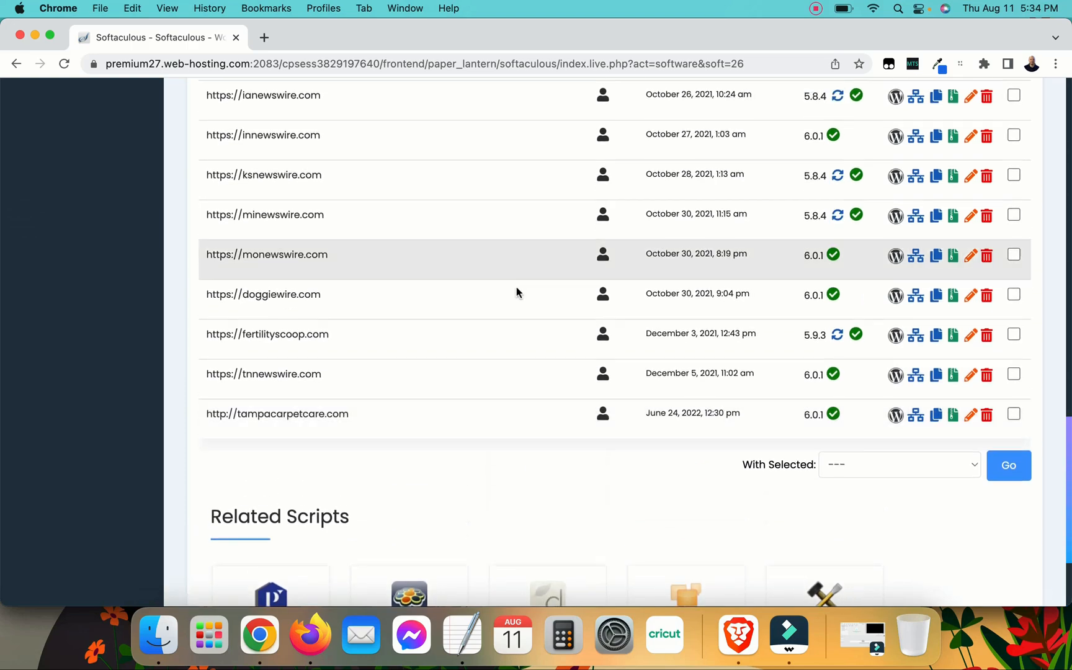
scroll(up, 3)
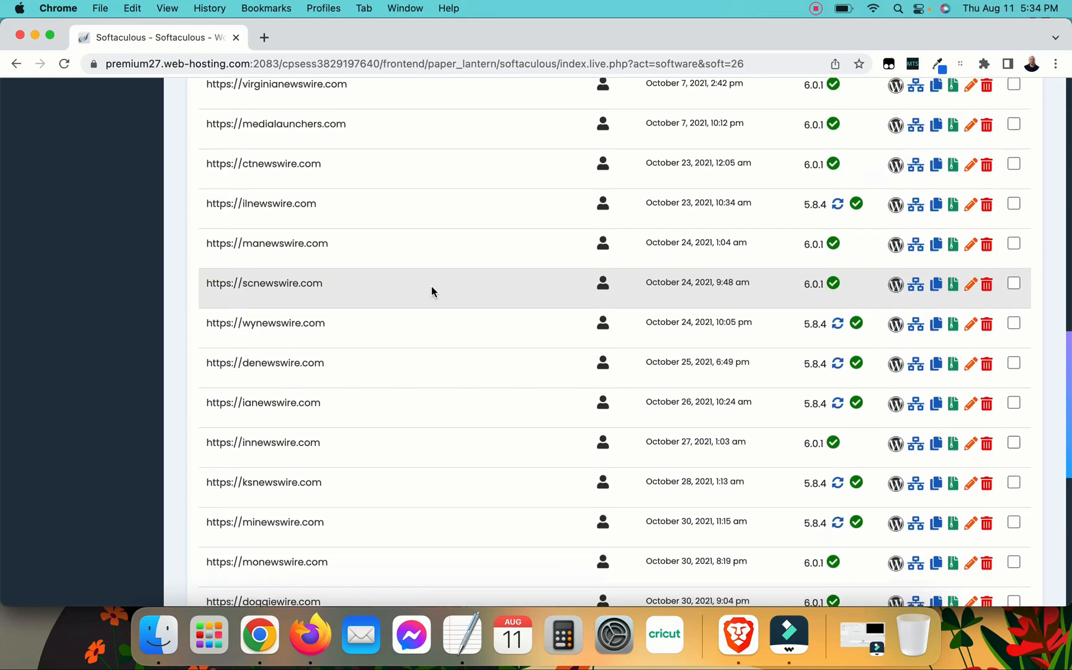
scroll(down, 3)
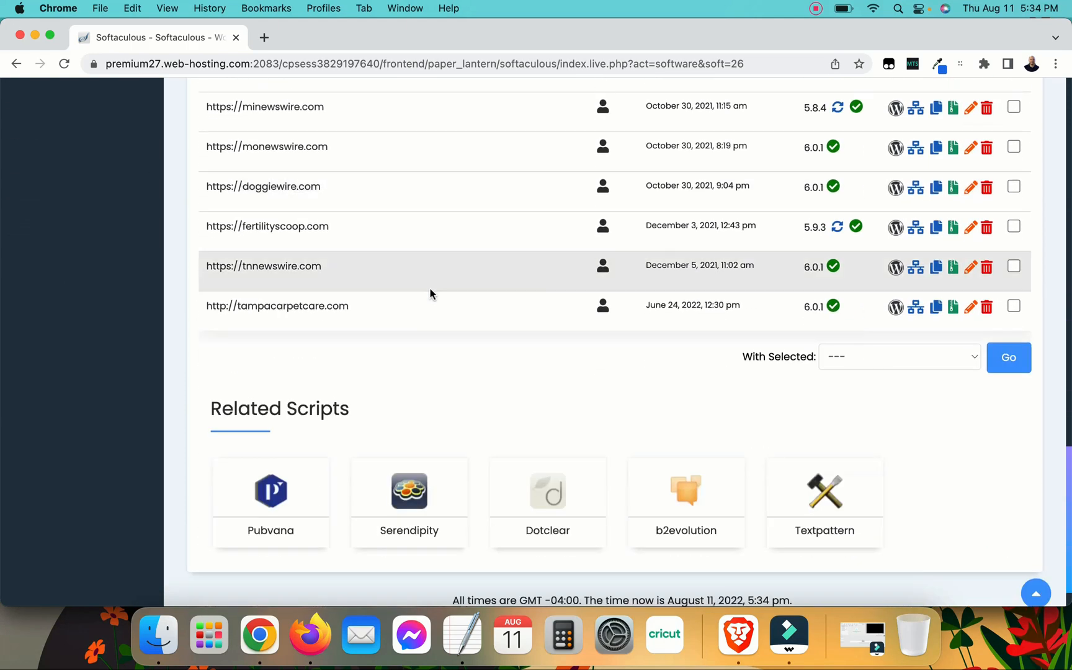